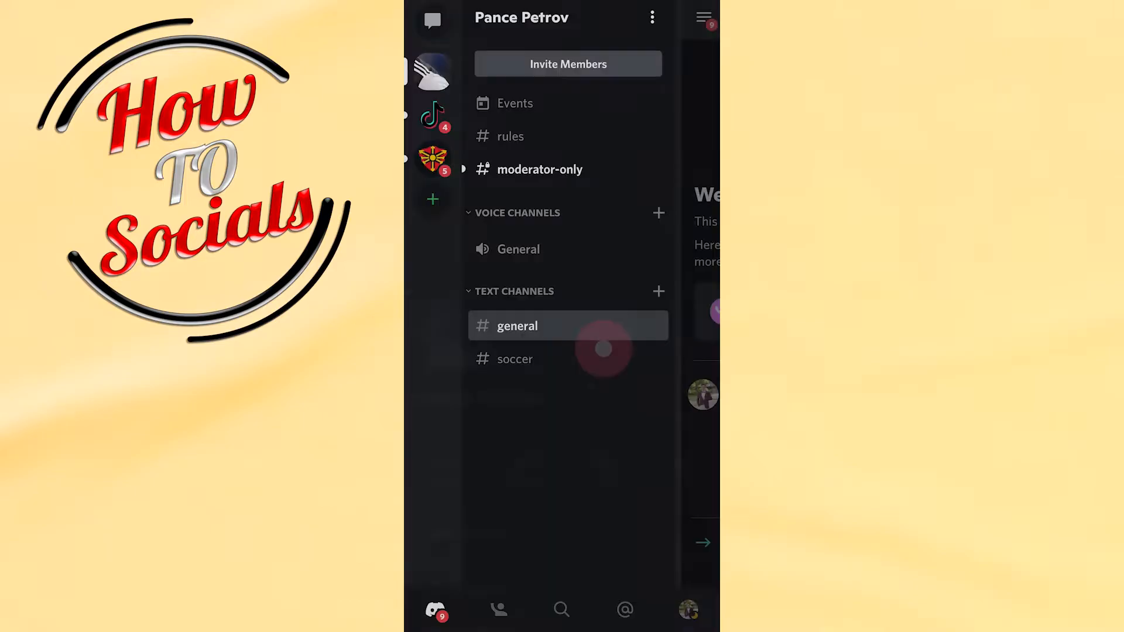
click(652, 16)
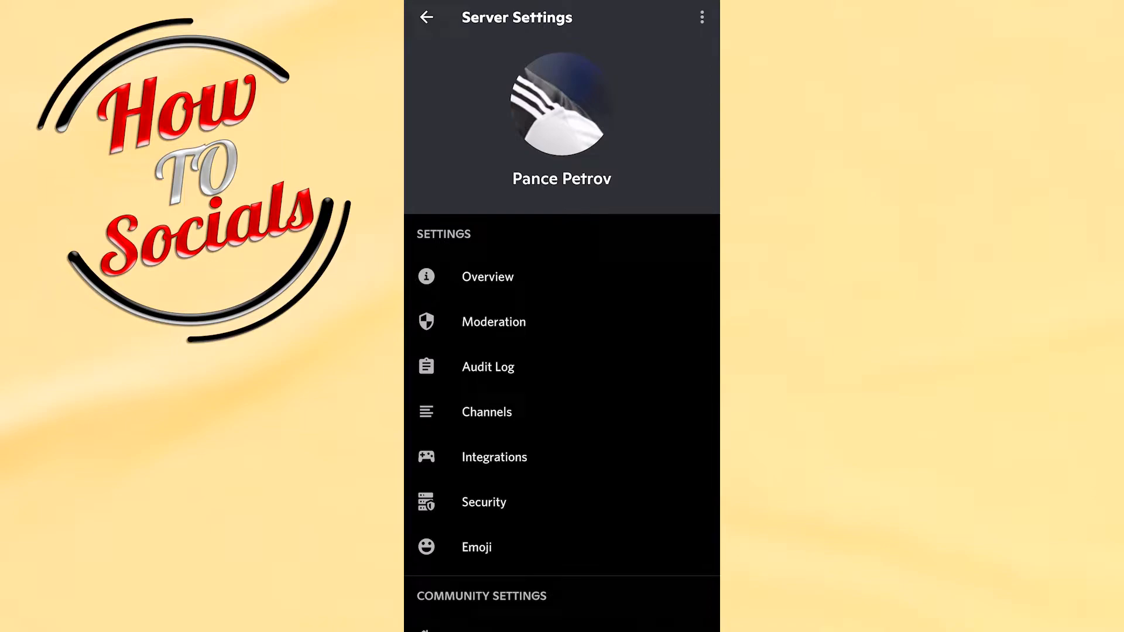
Step: Go to the Channels section of Server Settings to list the server's channels
click(486, 412)
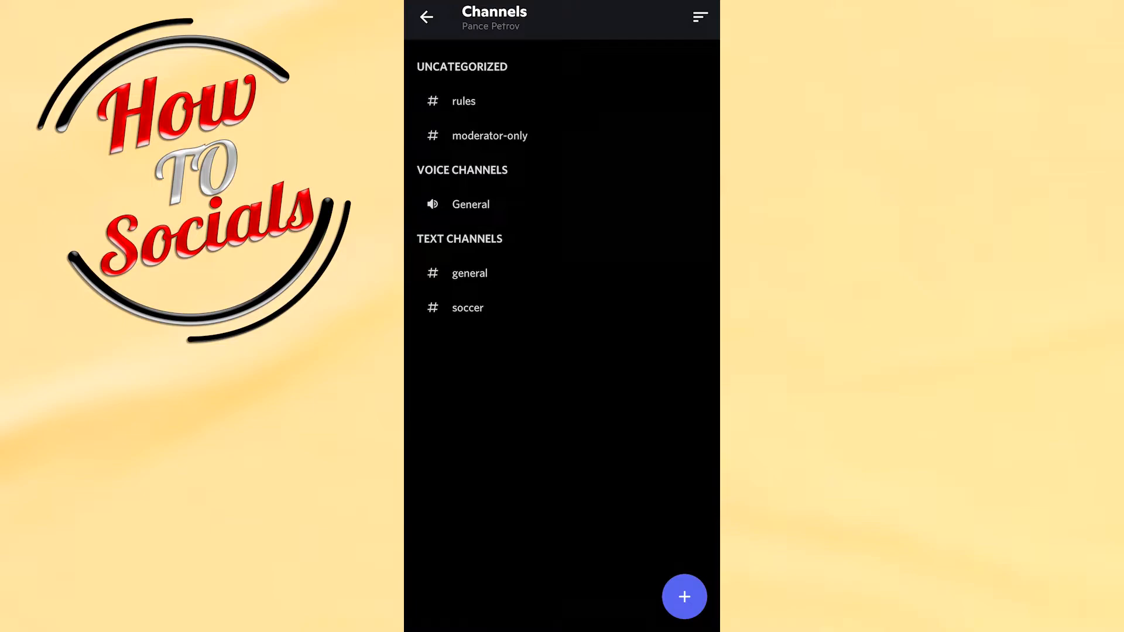
Step: Open the #general text channel's settings and its Permissions page
click(470, 273)
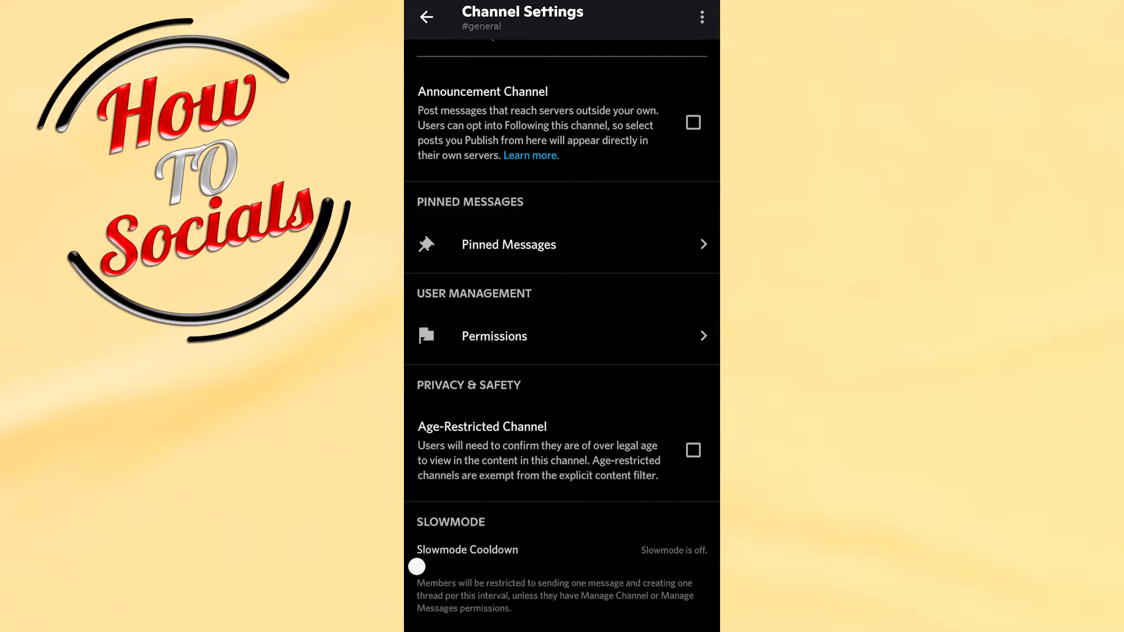
click(494, 336)
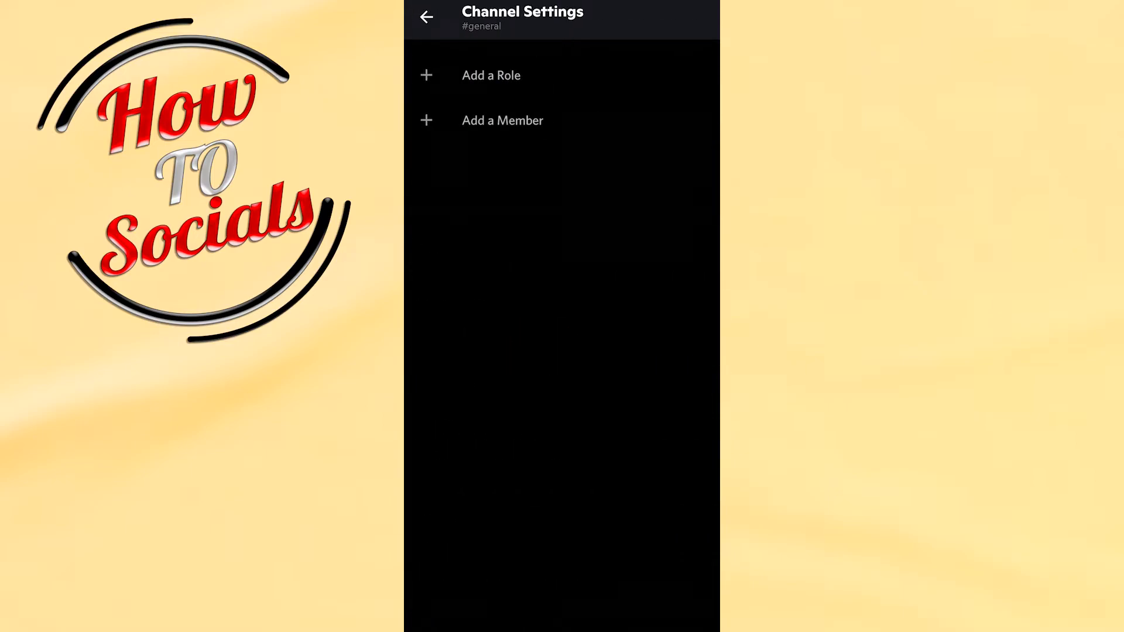
click(491, 75)
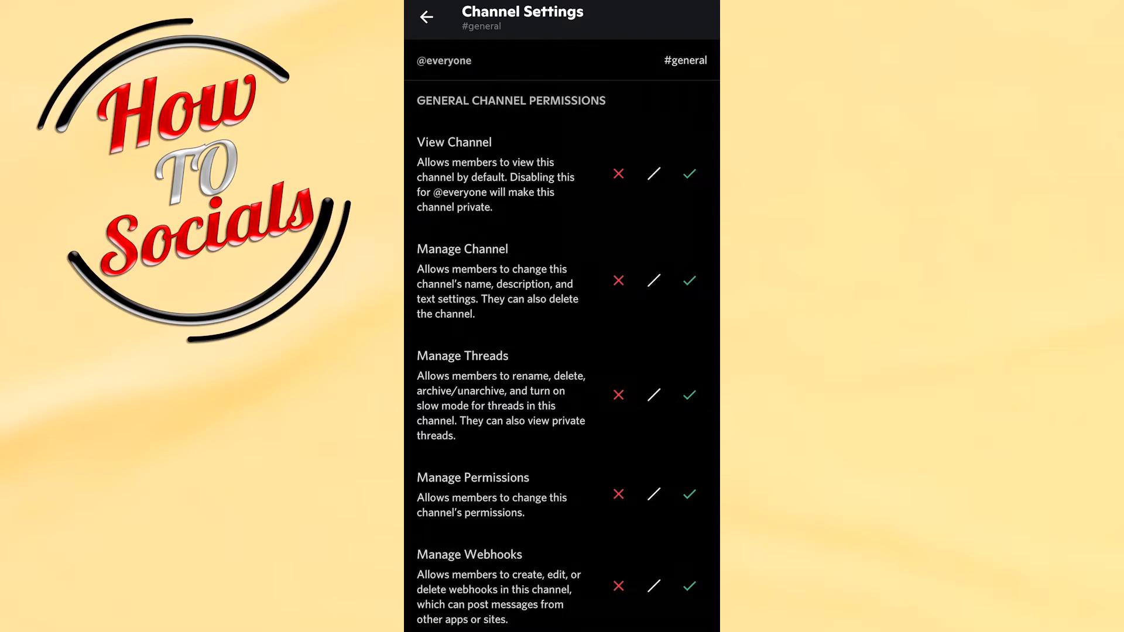
scroll(down, 3)
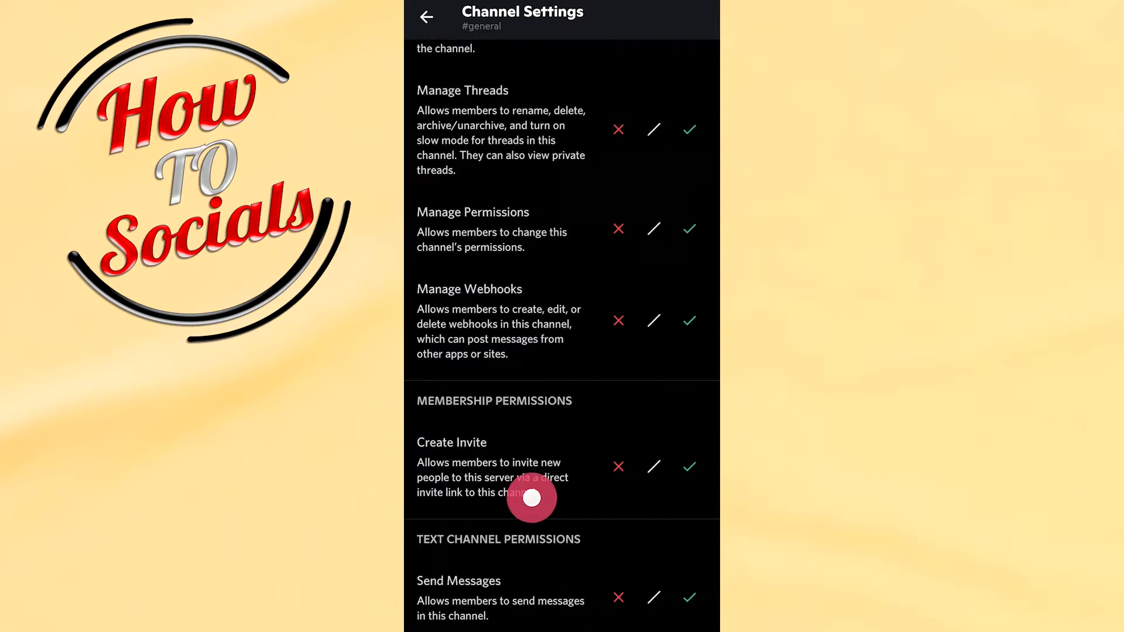
scroll(down, 3)
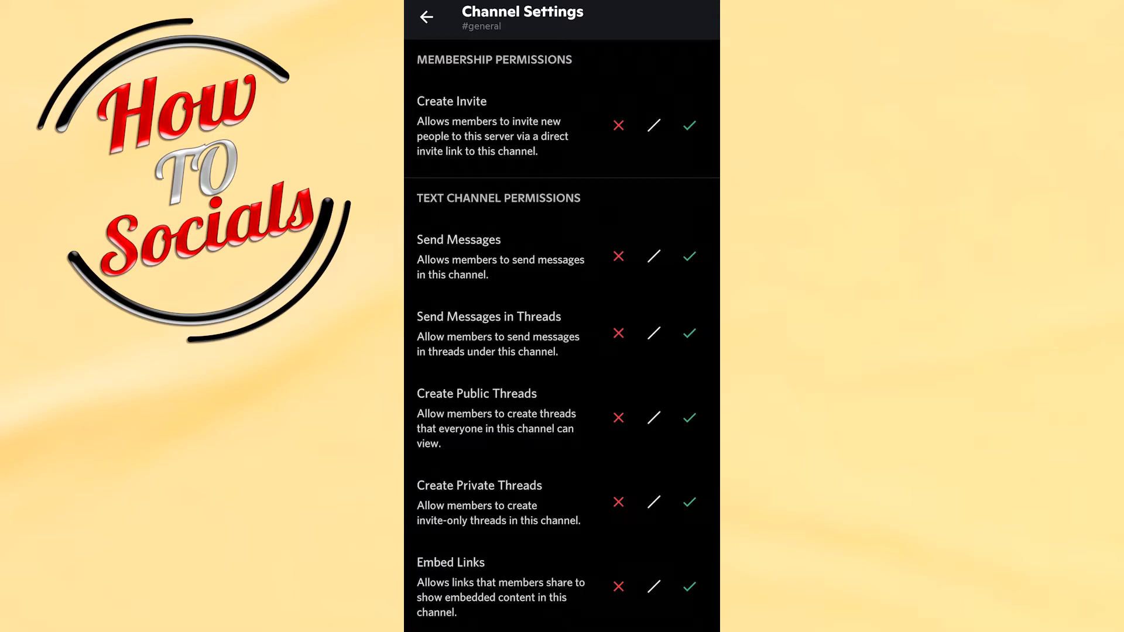
click(617, 256)
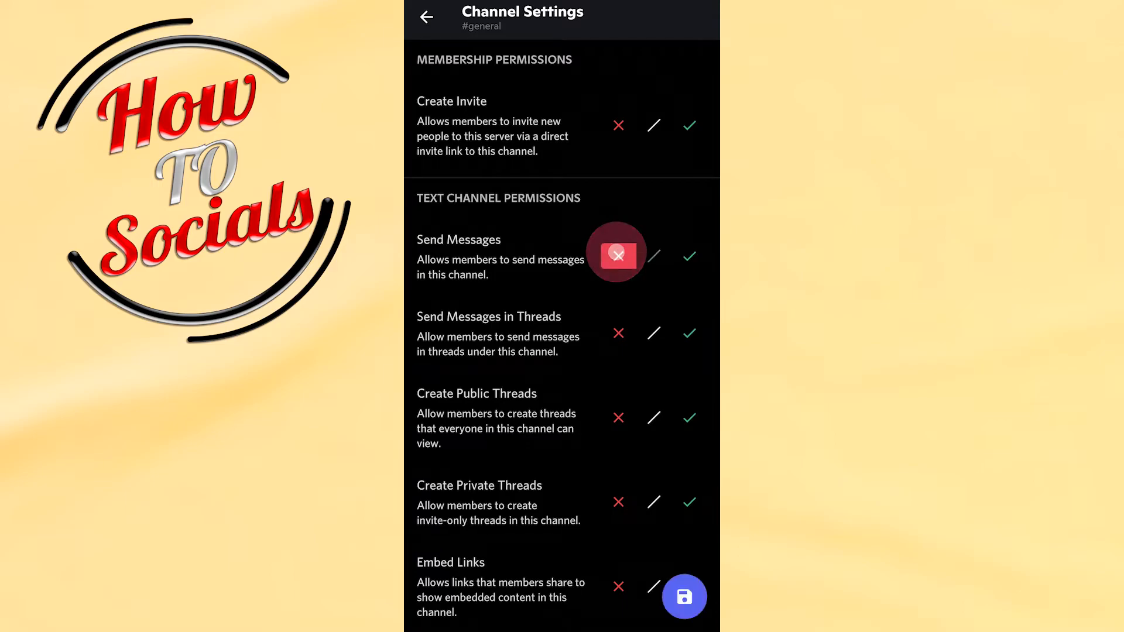
click(619, 256)
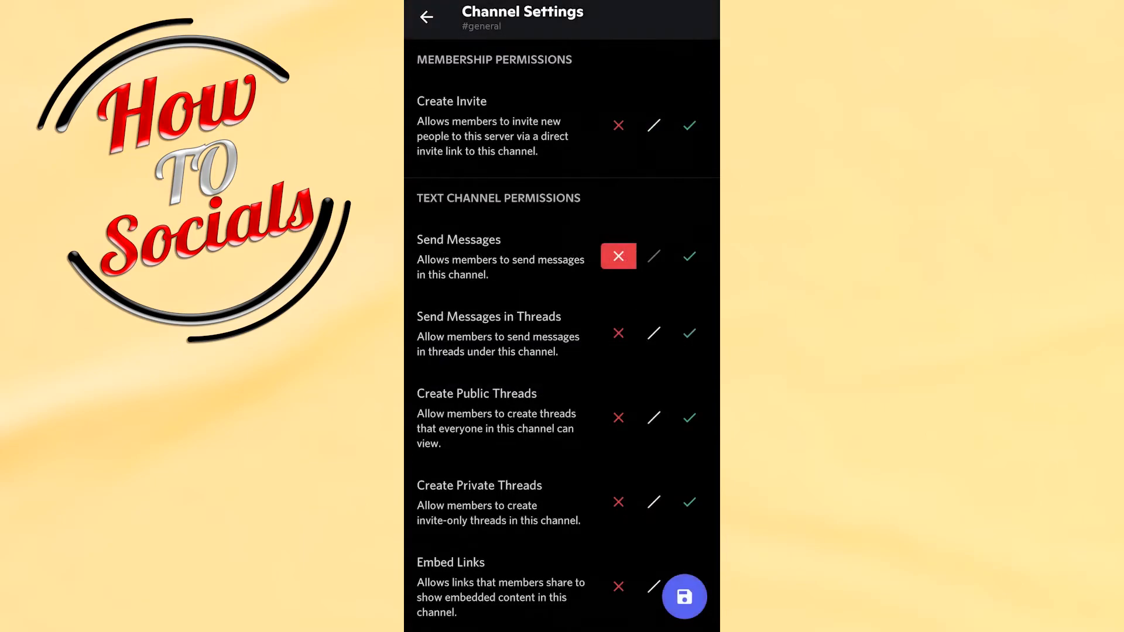
scroll(down, 3)
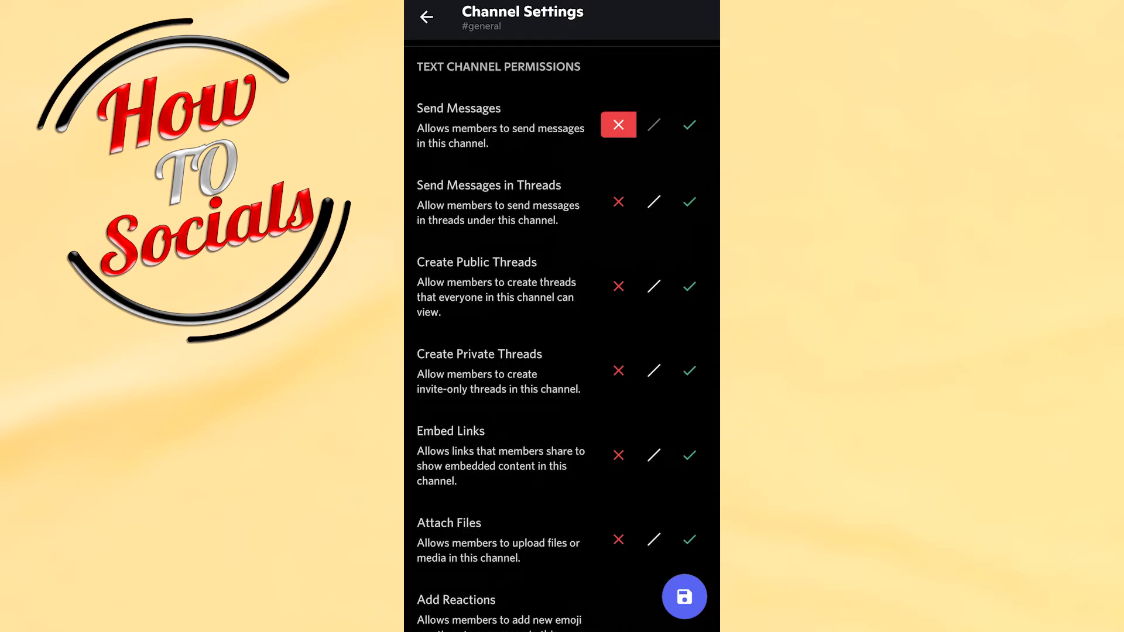
click(684, 597)
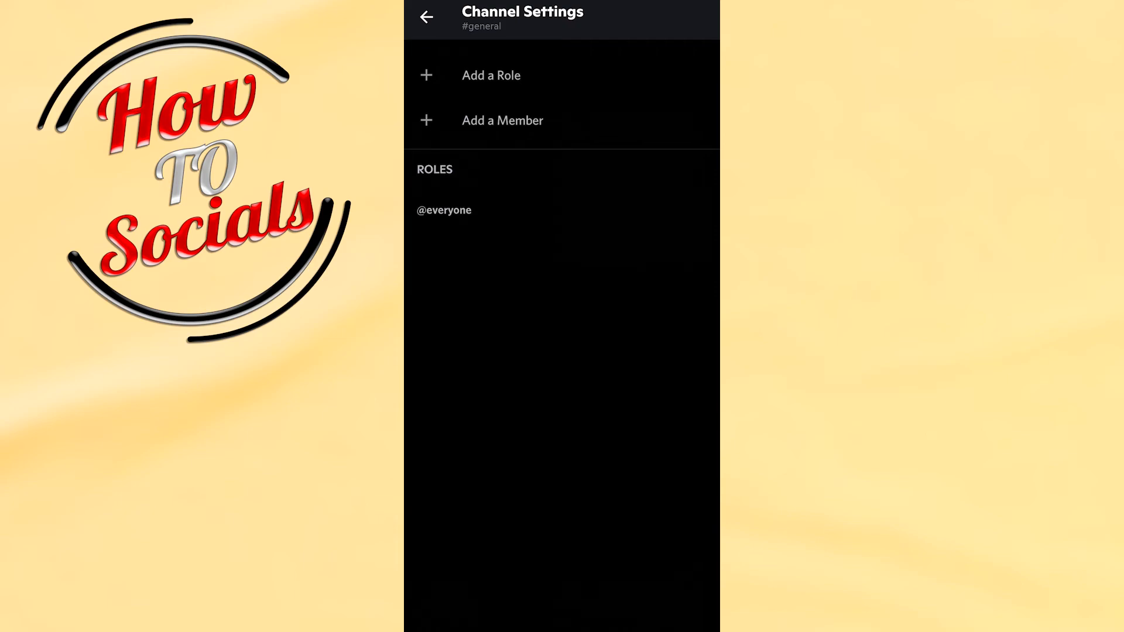
scroll(down, 3)
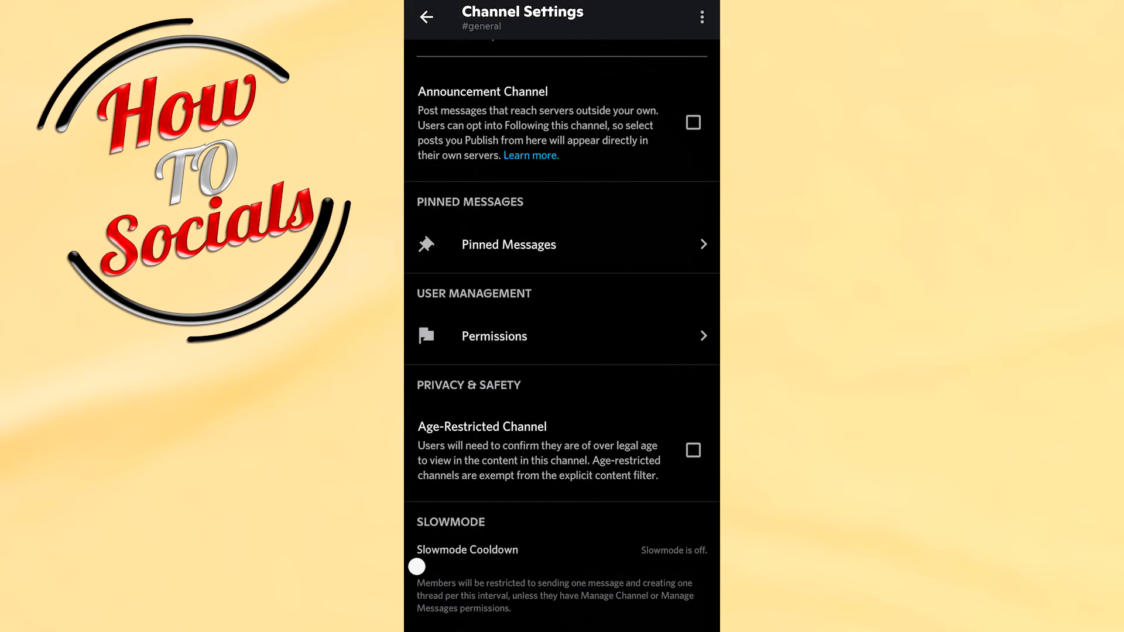
click(426, 16)
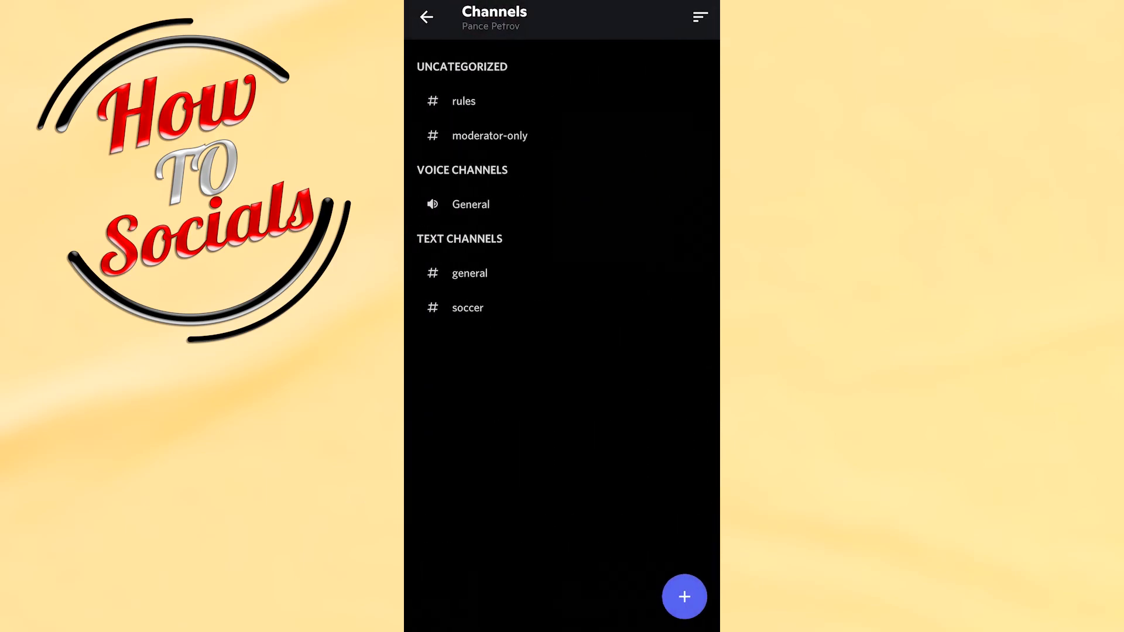